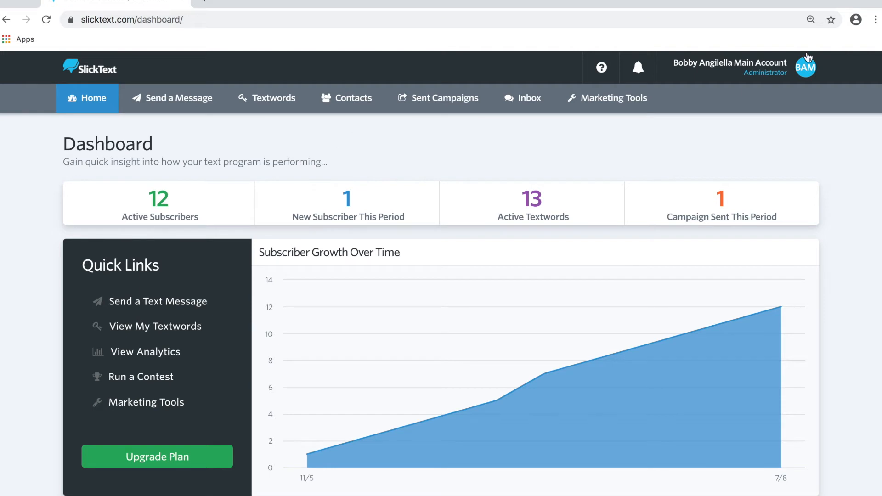
# From My Integrations, find MailChimp in the integrations catalog and choose Integrate
pyautogui.click(806, 66)
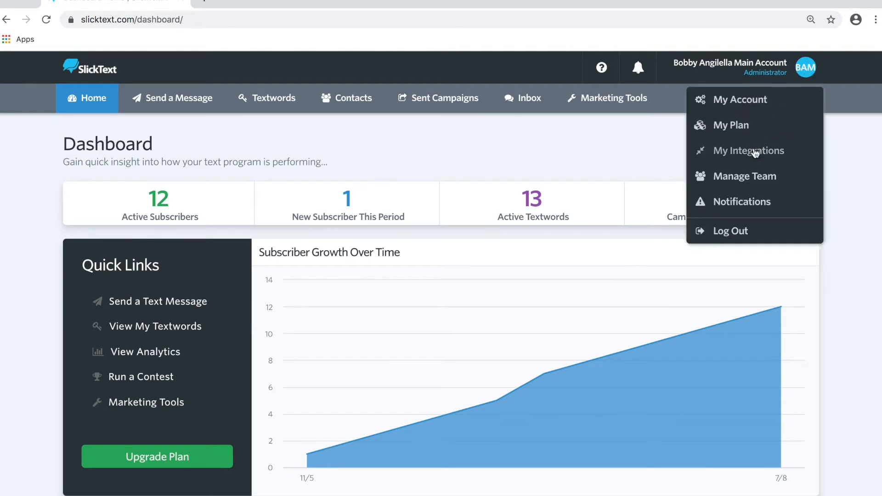
pyautogui.click(749, 150)
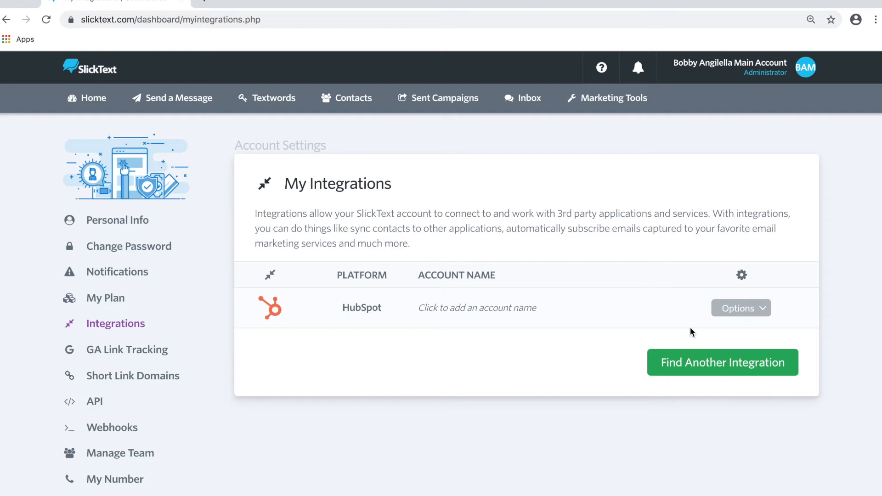
pyautogui.click(722, 362)
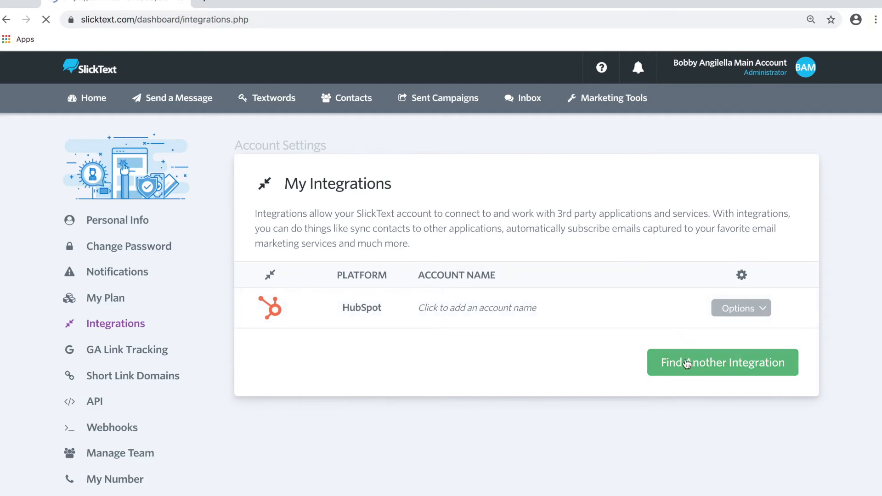
pyautogui.click(722, 362)
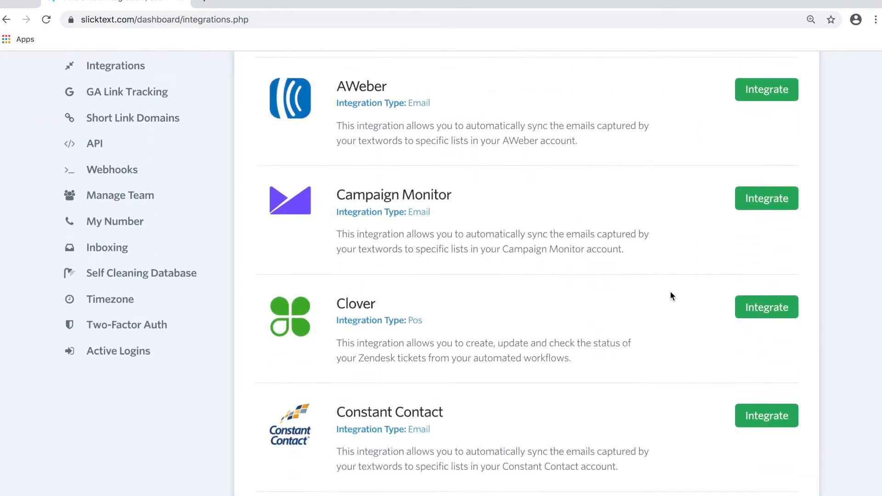
pyautogui.scroll(-3)
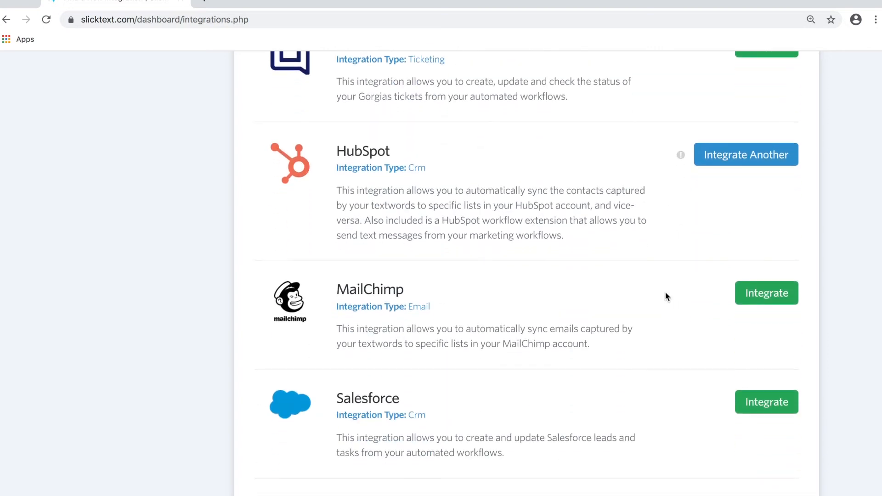
pyautogui.click(767, 293)
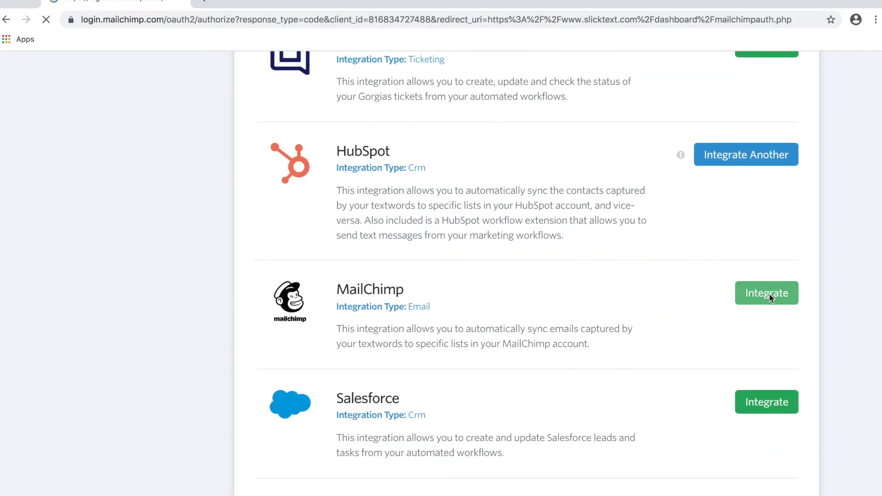
# Enter the MailChimp username 'Bobby' on the Log in and authorize page
pyautogui.click(766, 292)
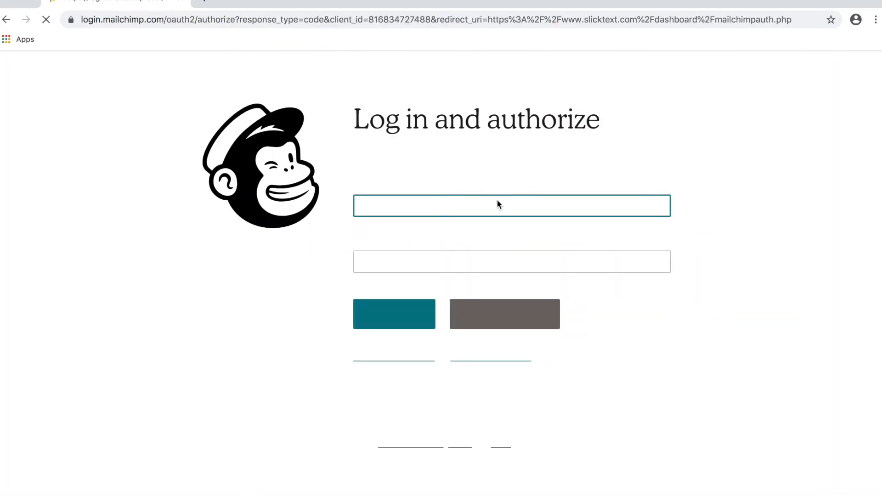
pyautogui.write('Bobby')
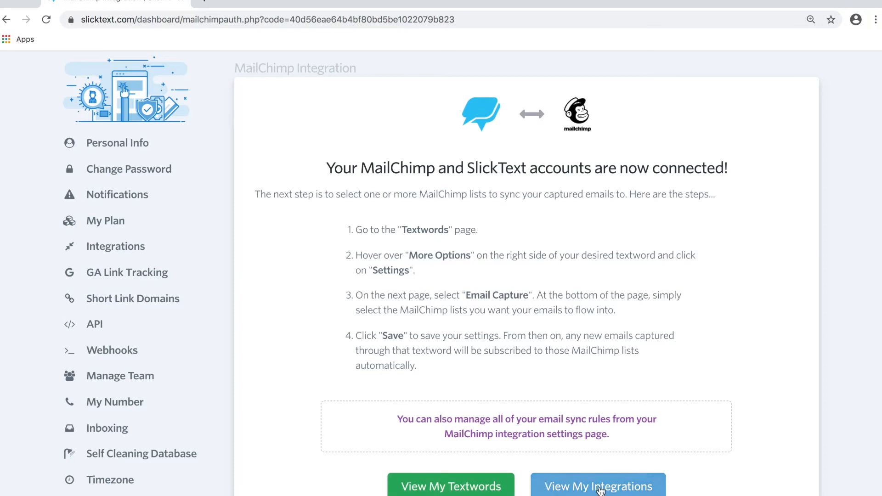
pyautogui.moveTo(497, 415)
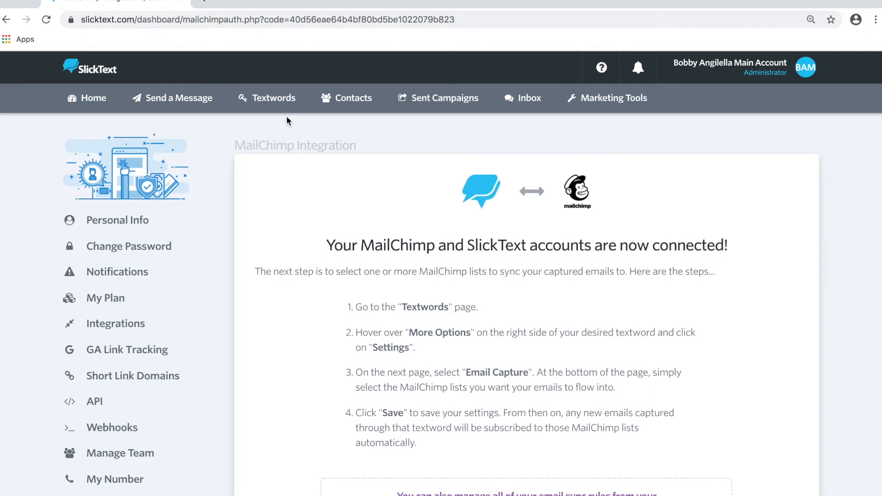
# Go to the bb grill textword's email capture settings and reach the Email Integration Sync section
pyautogui.click(273, 98)
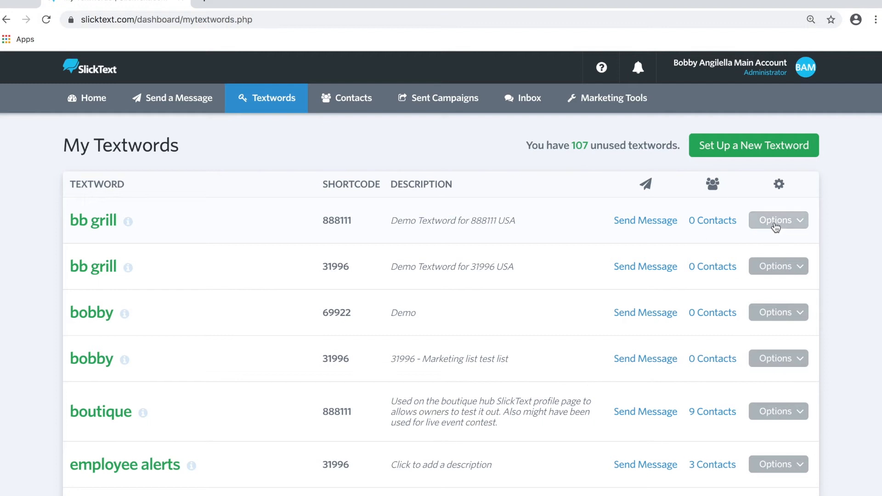
pyautogui.click(778, 219)
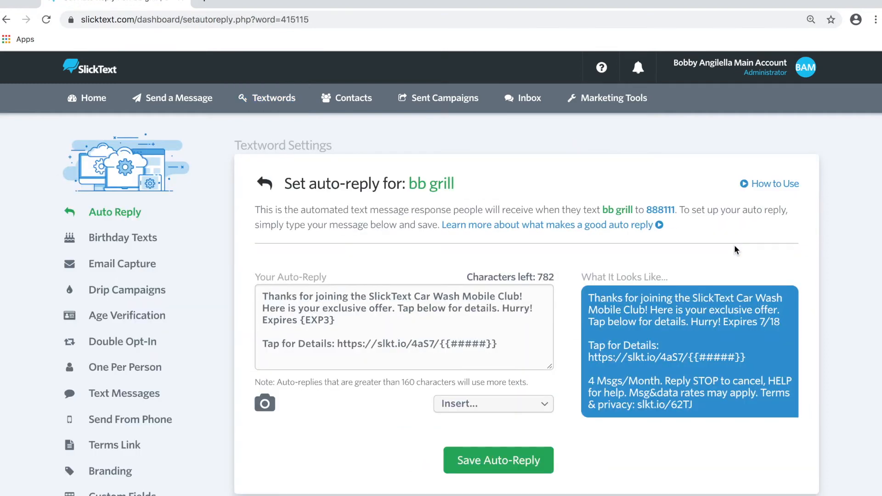
pyautogui.moveTo(145, 255)
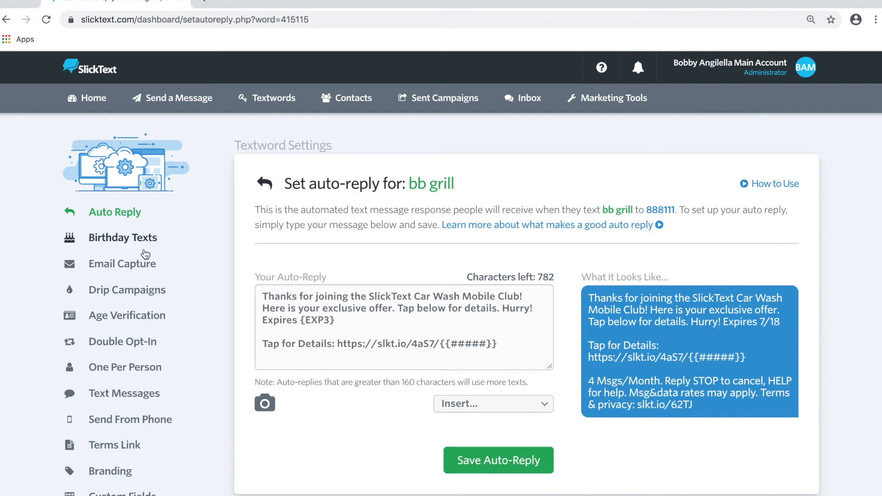
pyautogui.click(122, 264)
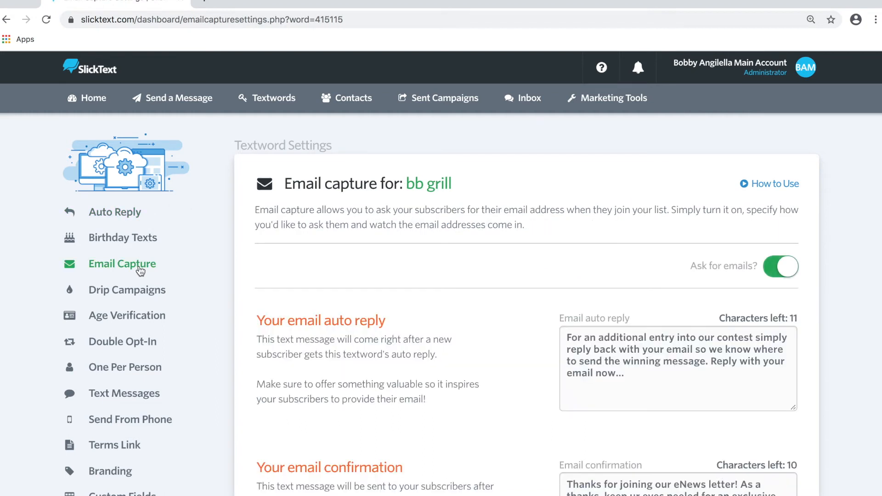
pyautogui.click(780, 266)
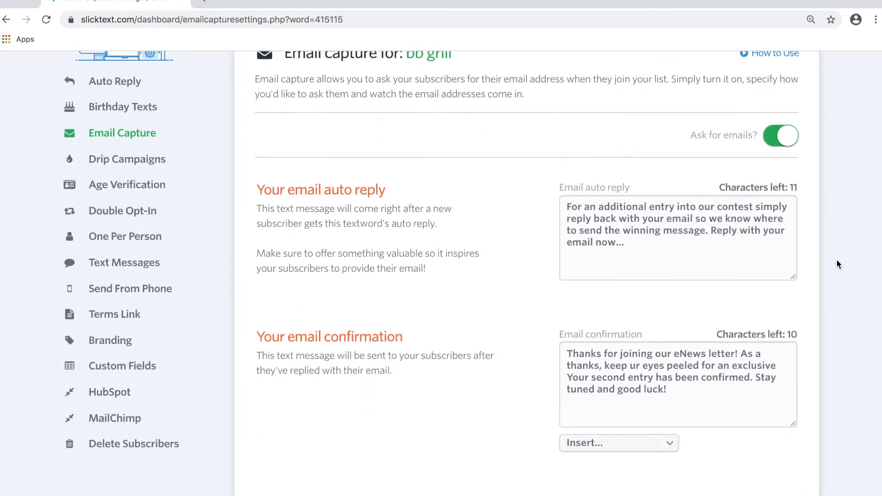
pyautogui.scroll(-3)
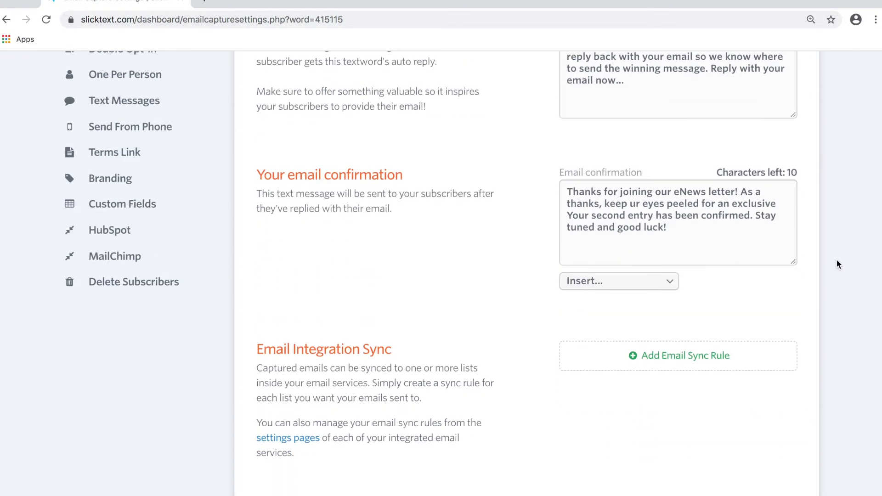
pyautogui.scroll(-3)
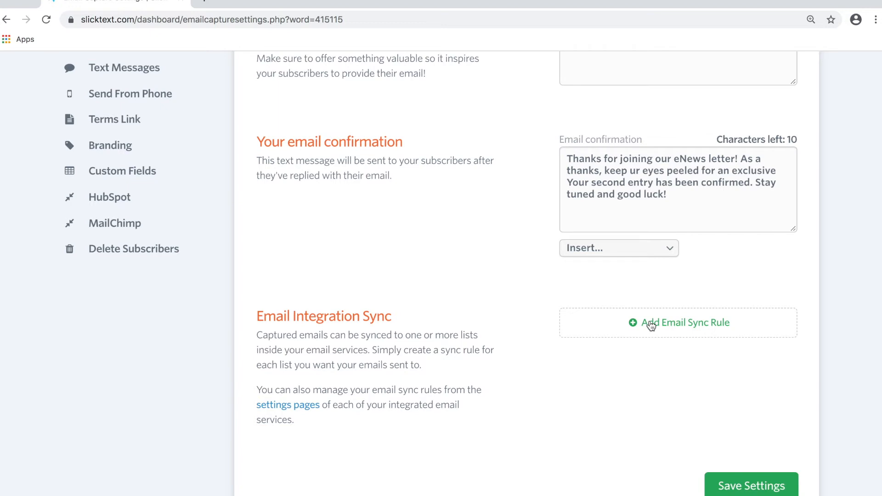
# Add a sync rule to the SlickText Contacts from Email Capture list and save the settings
pyautogui.click(683, 323)
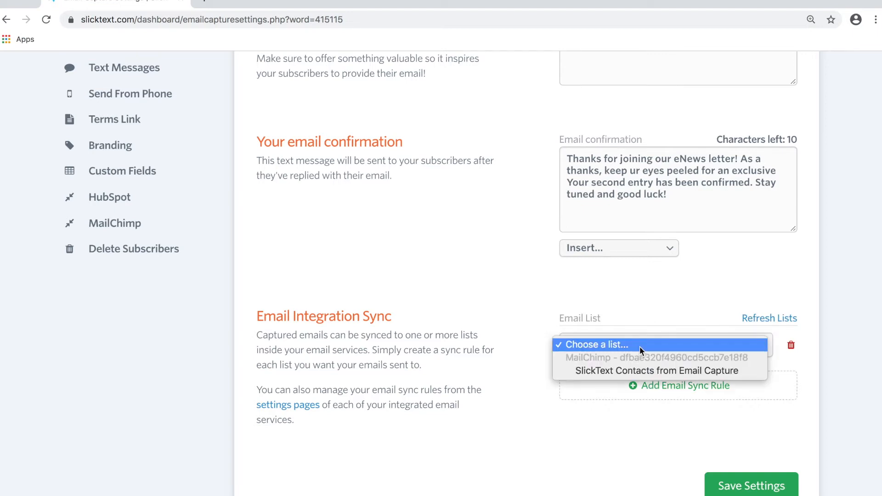
pyautogui.moveTo(636, 370)
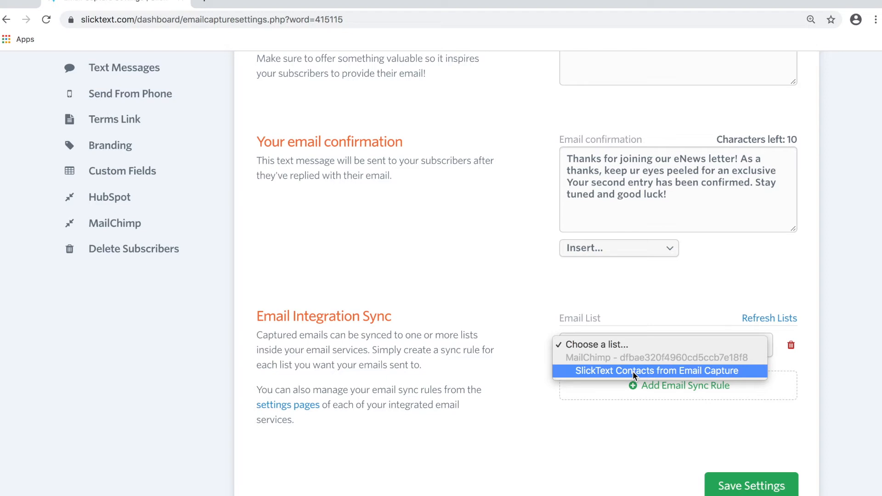
pyautogui.click(656, 370)
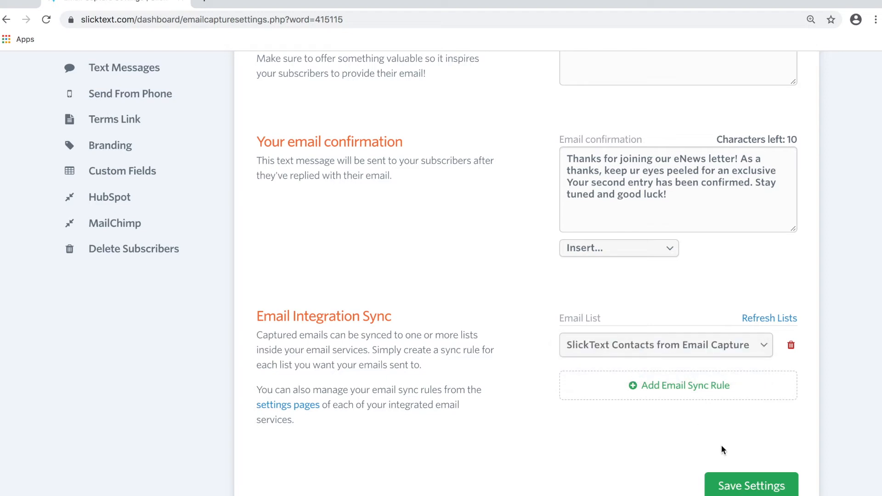
pyautogui.click(750, 485)
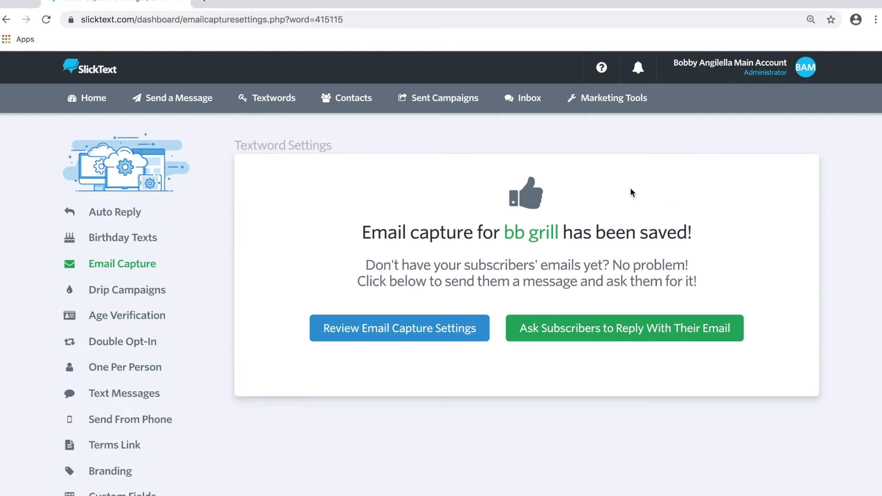
pyautogui.moveTo(808, 77)
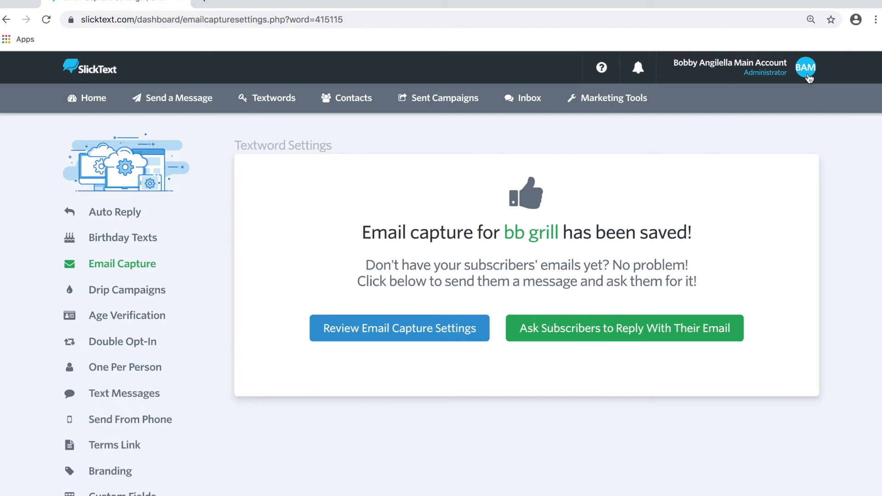
# Reach MailChimp Integration Settings from My Integrations and start a new email sync rule
pyautogui.click(806, 67)
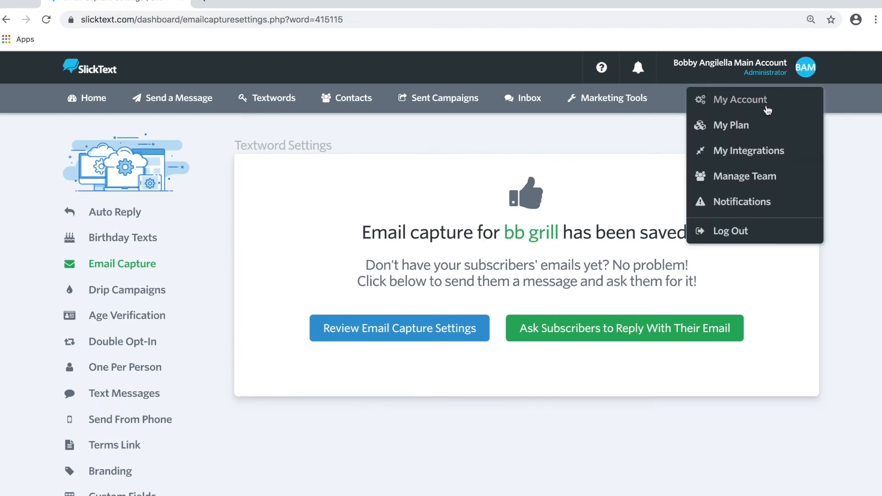
pyautogui.click(749, 150)
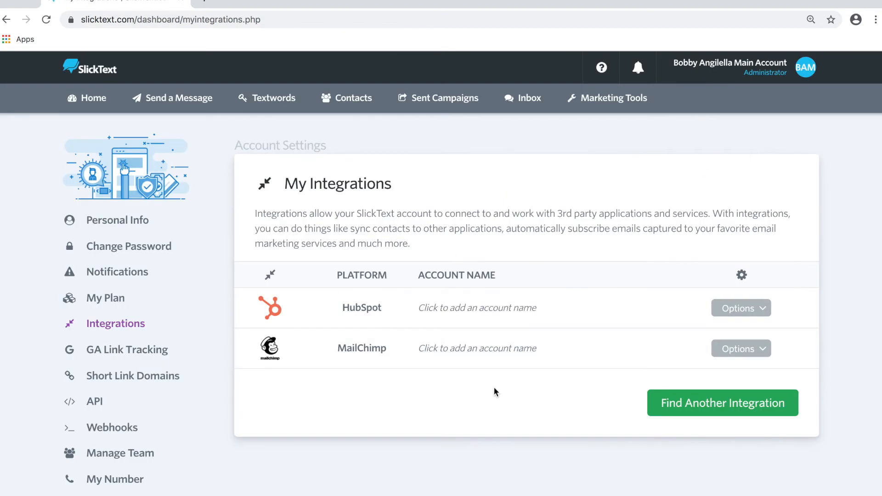
pyautogui.moveTo(701, 354)
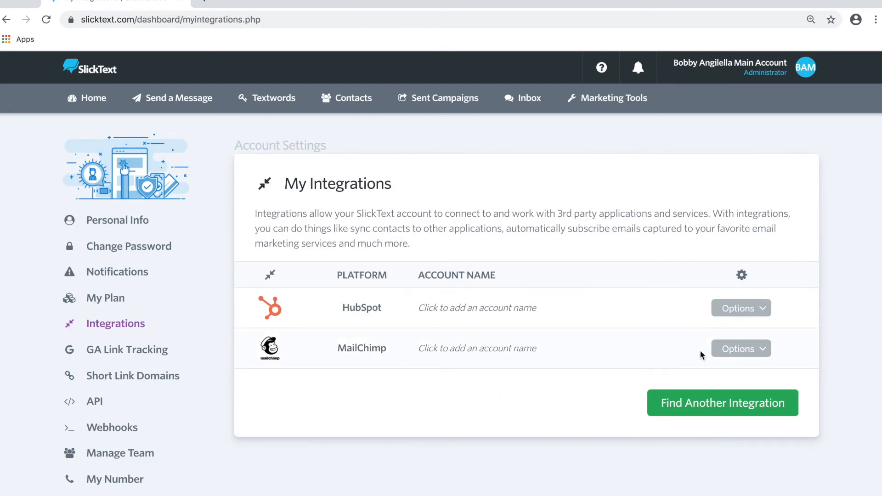
pyautogui.click(740, 348)
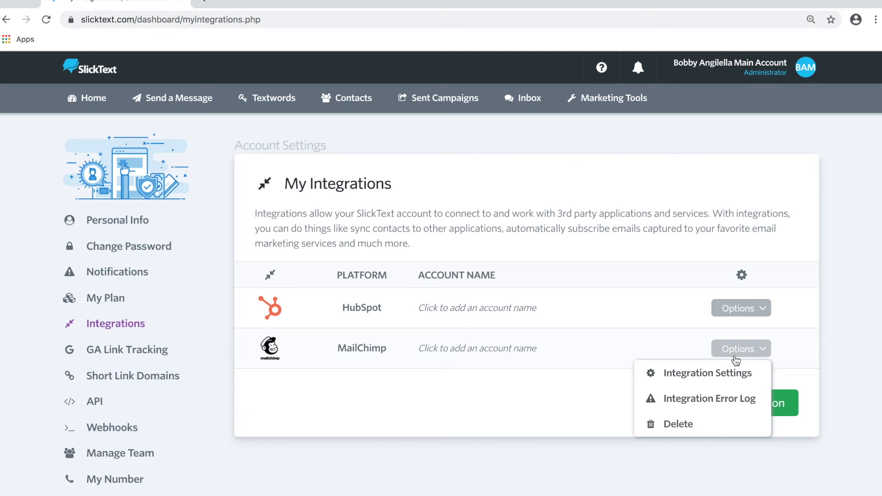
pyautogui.click(709, 373)
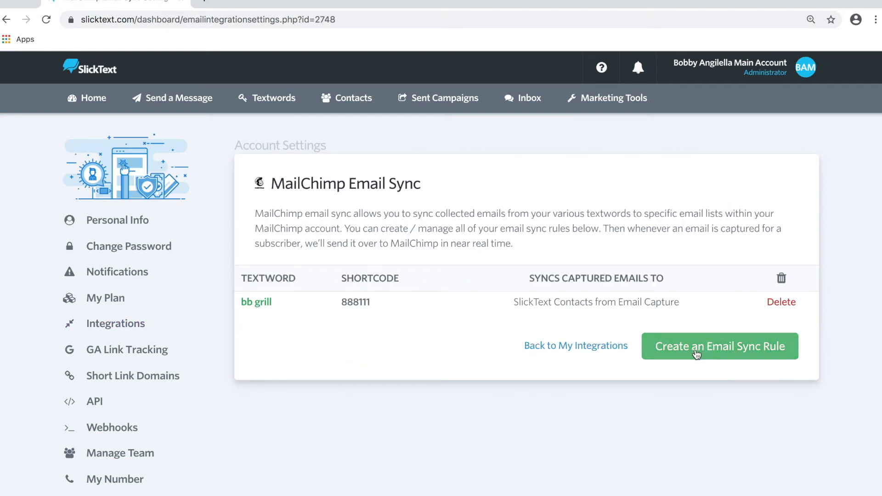
pyautogui.click(718, 347)
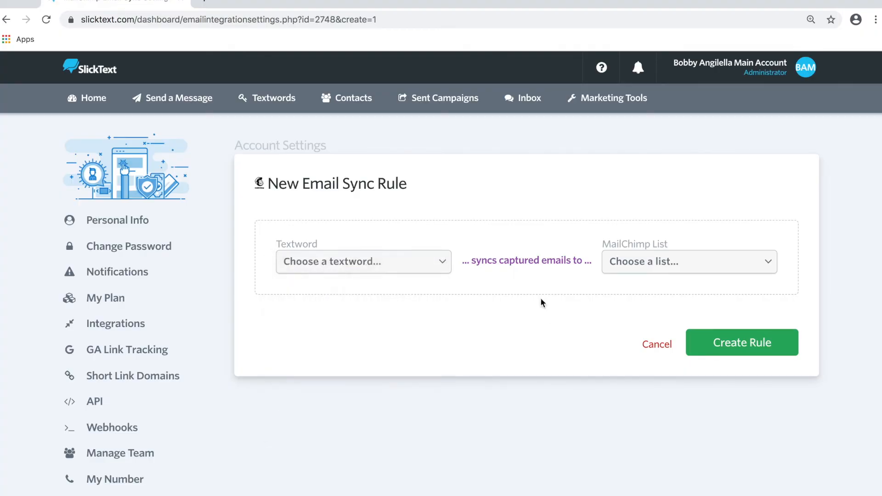
# Create the boutique rule syncing to the SlickText Contacts from Email Capture list
pyautogui.click(688, 260)
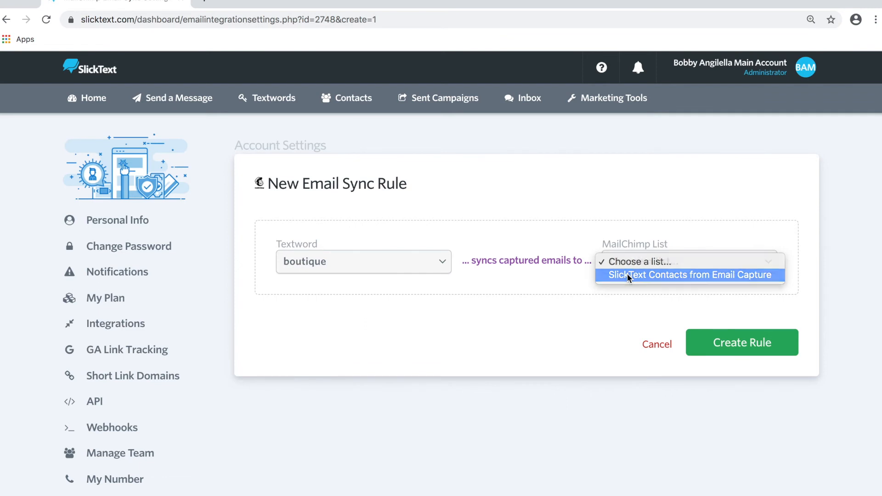
pyautogui.click(689, 275)
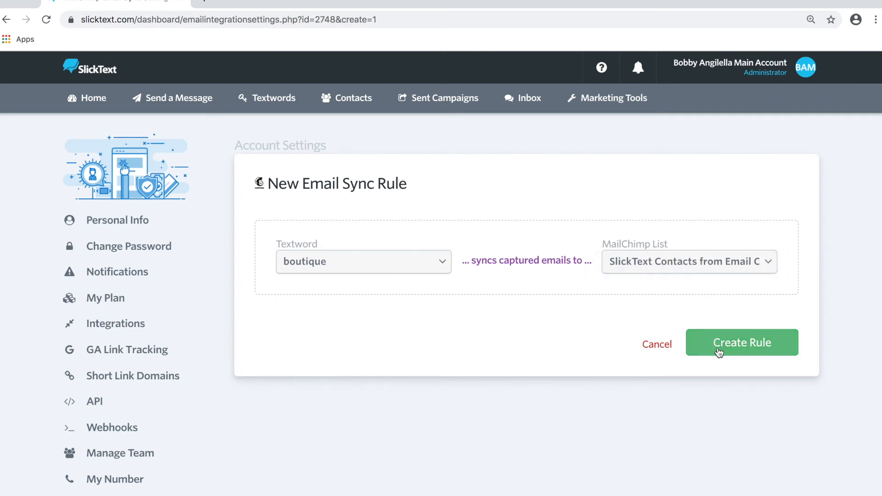
pyautogui.click(742, 342)
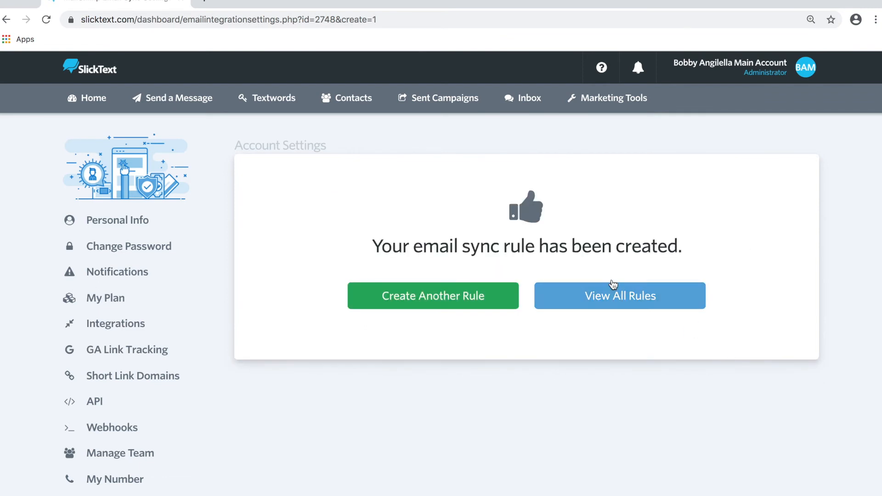
pyautogui.click(618, 295)
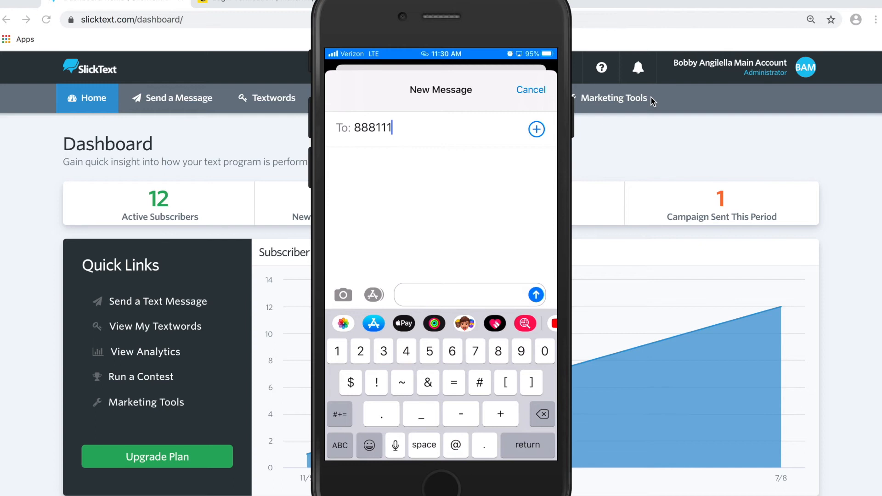
# Text 'Bb gril' to 888111, reply with the email 'Bobby@', then view bb grill contacts
pyautogui.write('Bb gril')
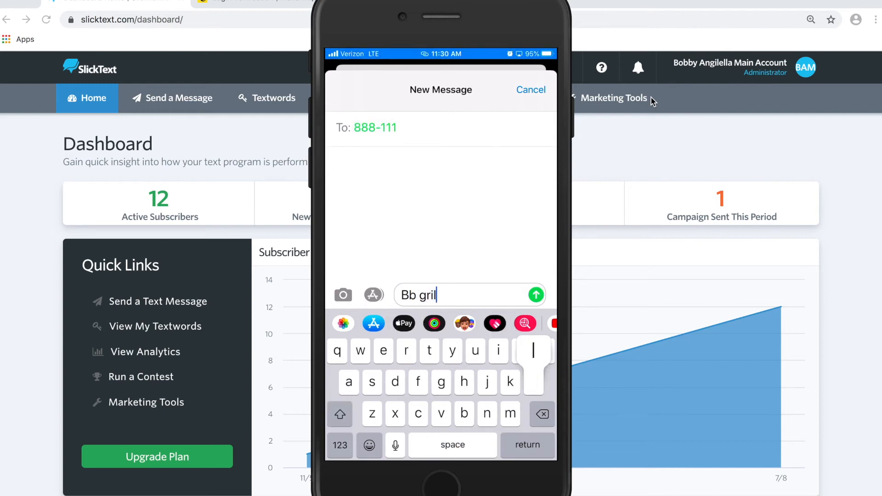
pyautogui.click(534, 294)
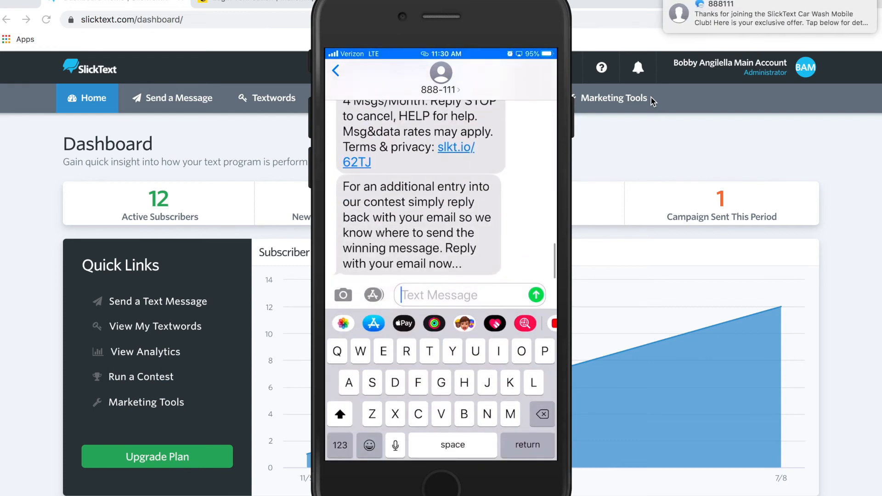
pyautogui.write('Bobby@')
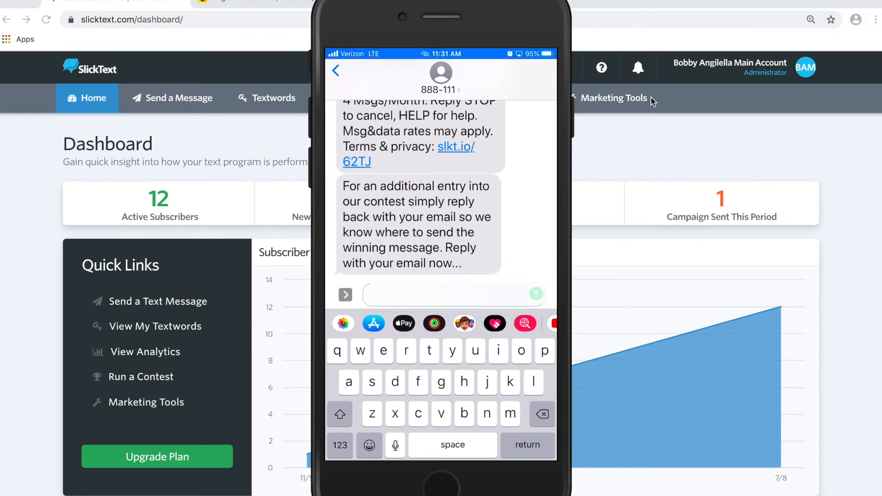
pyautogui.click(535, 295)
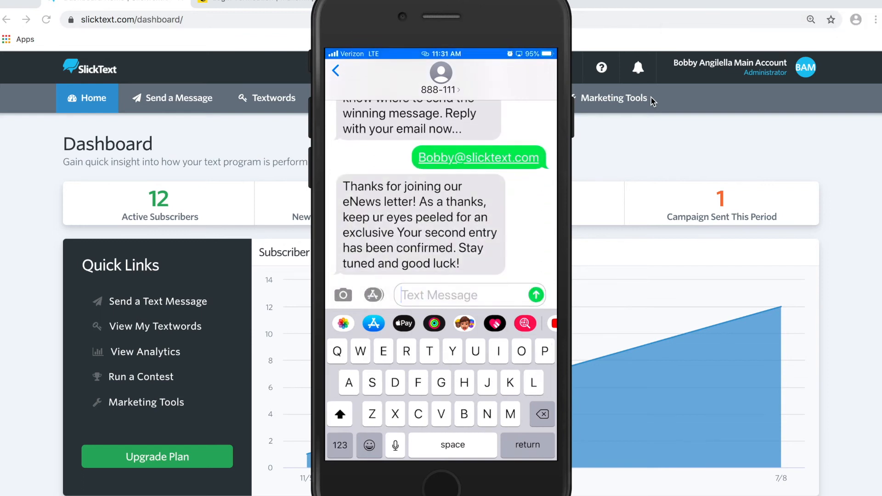
pyautogui.click(353, 97)
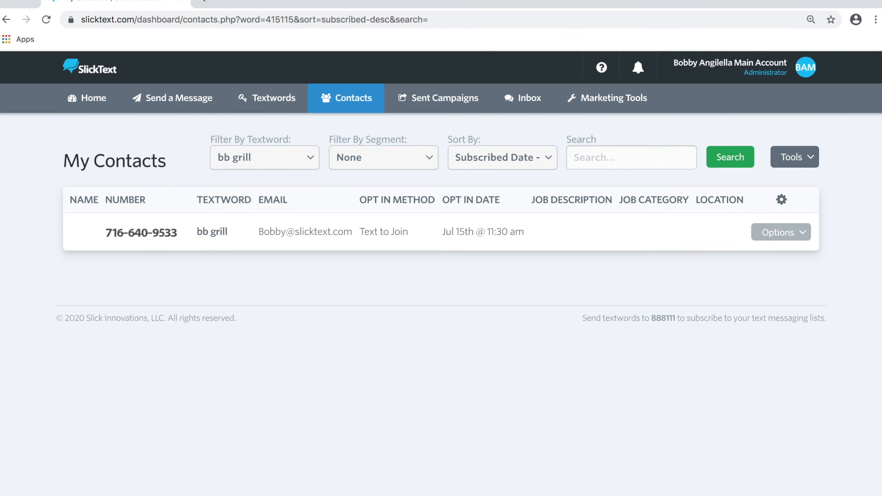